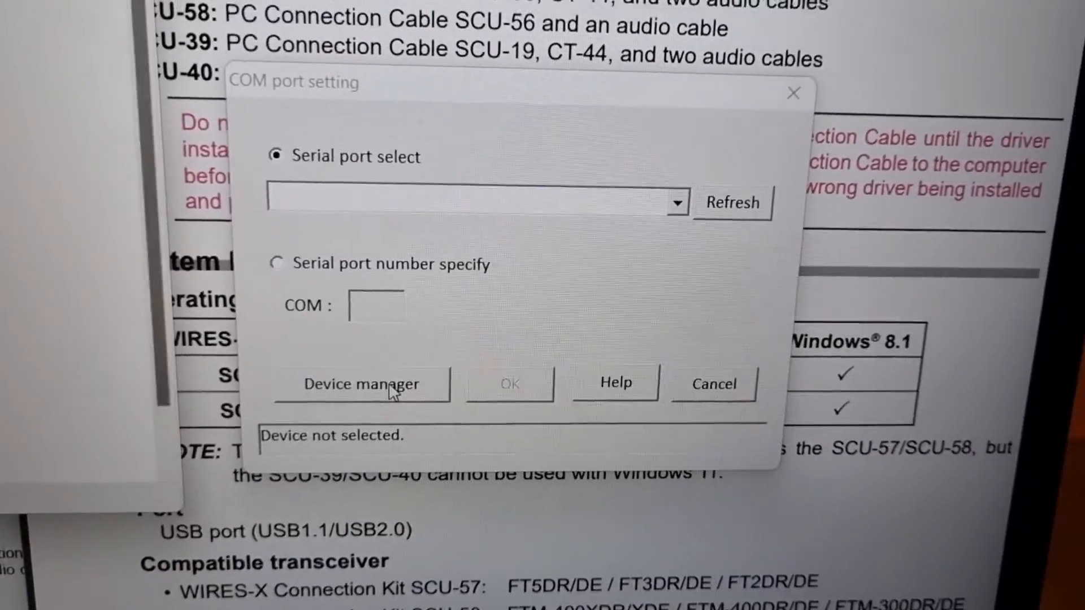
Check the ADMS-14 serial port dropdown and find no port available for the cable
click(361, 384)
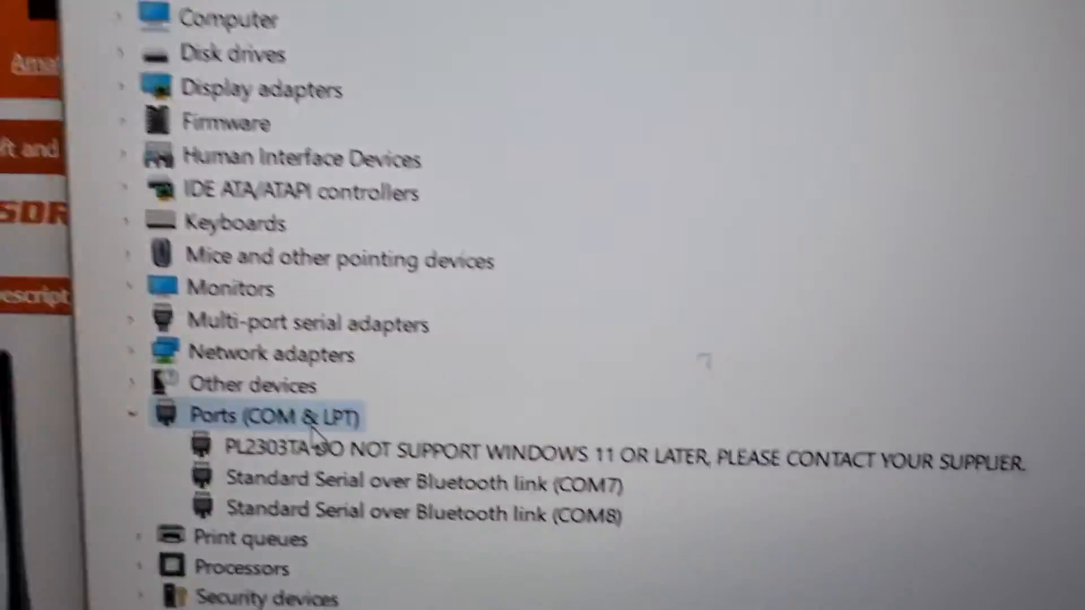
scroll(down, 3)
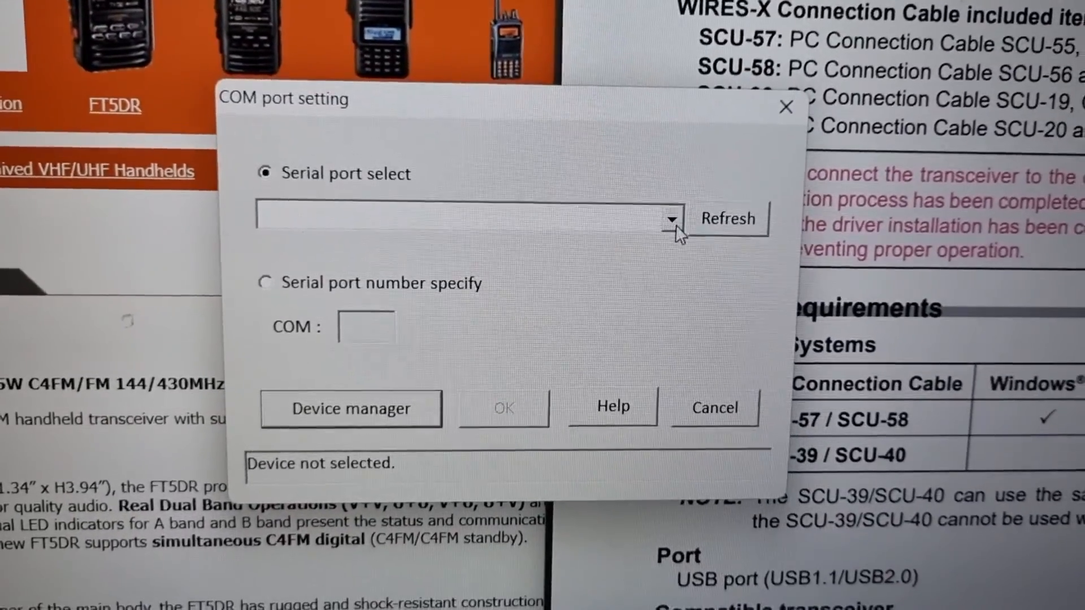
click(668, 219)
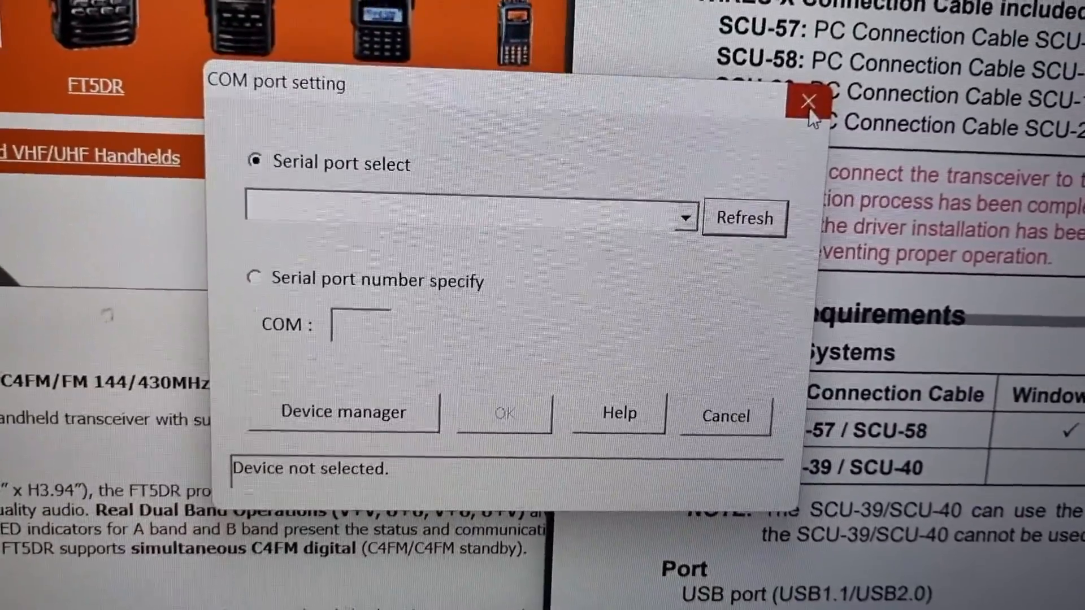
Scroll the driver manual to the table showing SCU-39/SCU-40 lacks Windows 11 support
click(808, 101)
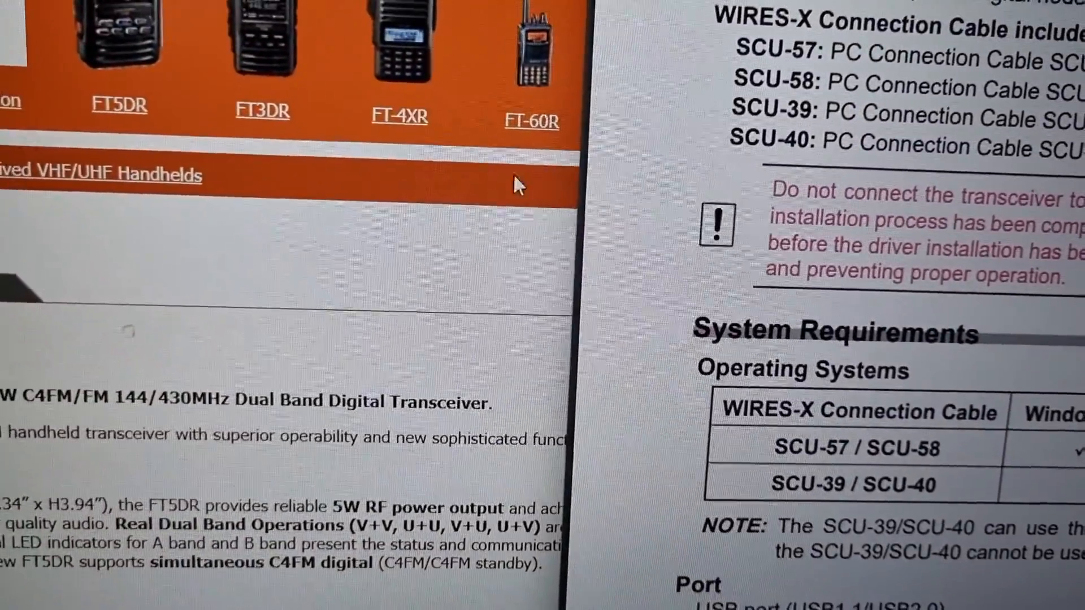
scroll(down, 3)
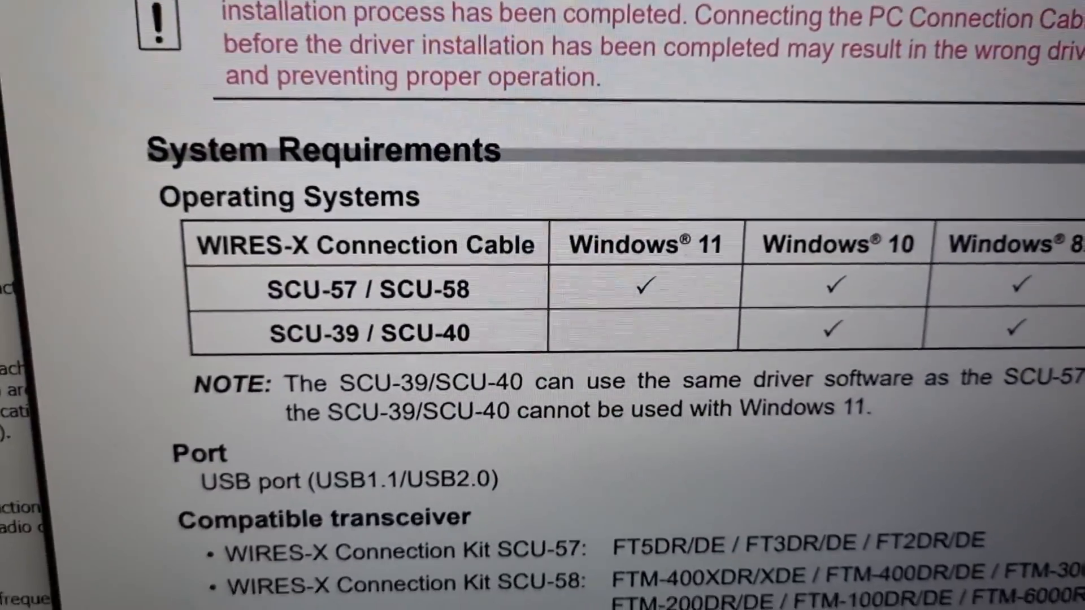
scroll(down, 3)
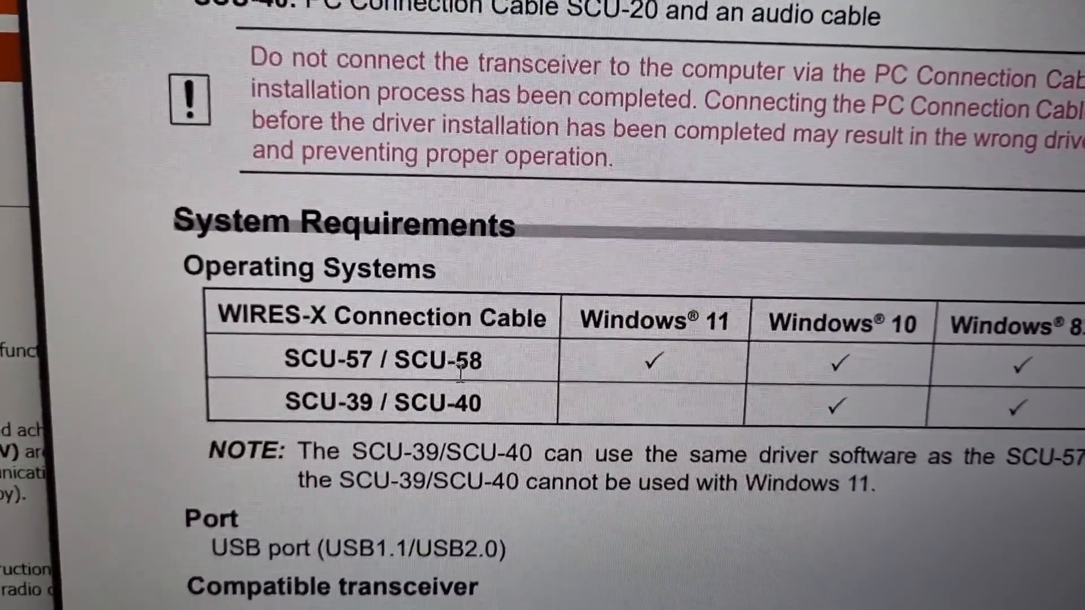
scroll(down, 3)
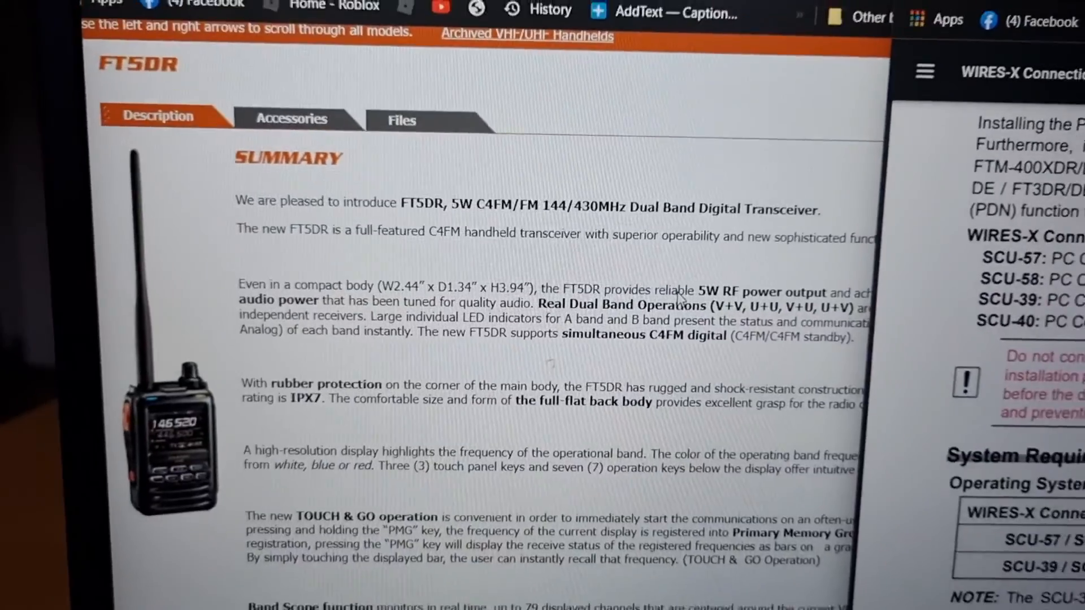
Show the FT5DR Files downloads and scroll to the Amateur Radio software listings
click(401, 120)
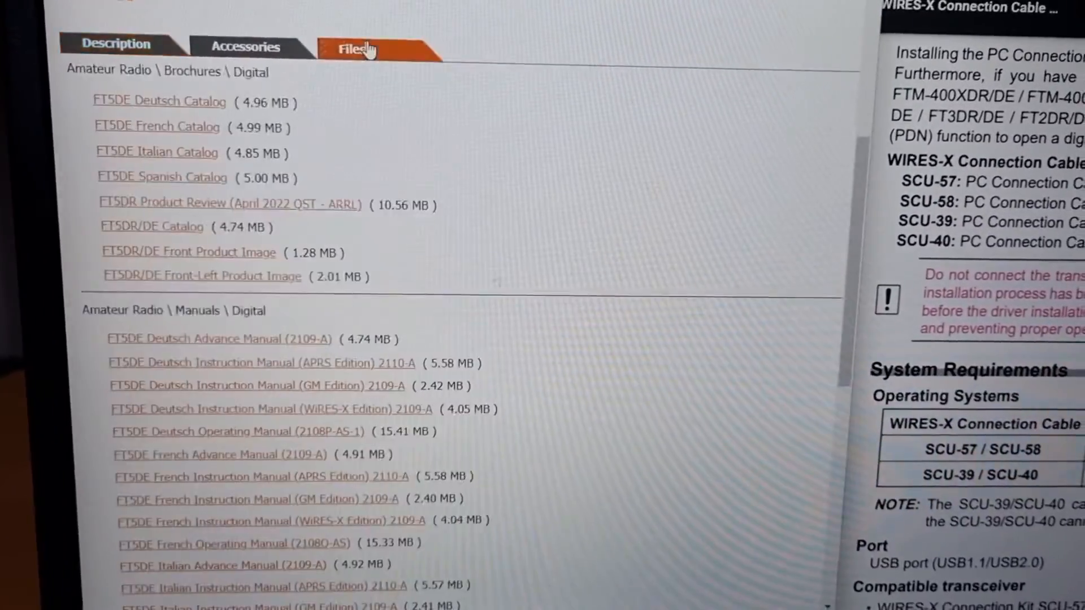
scroll(down, 3)
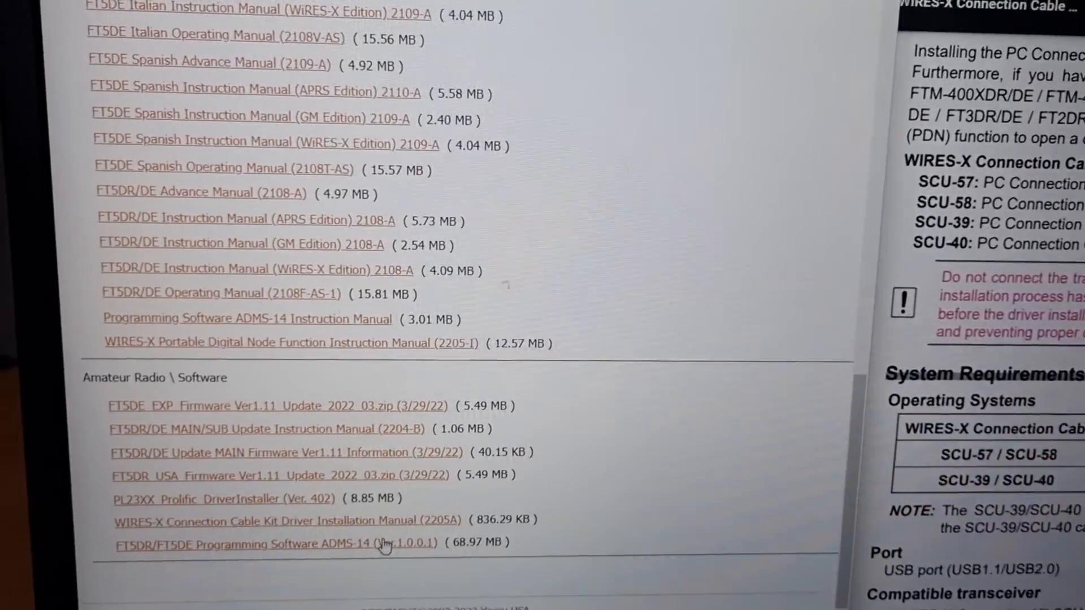
scroll(down, 3)
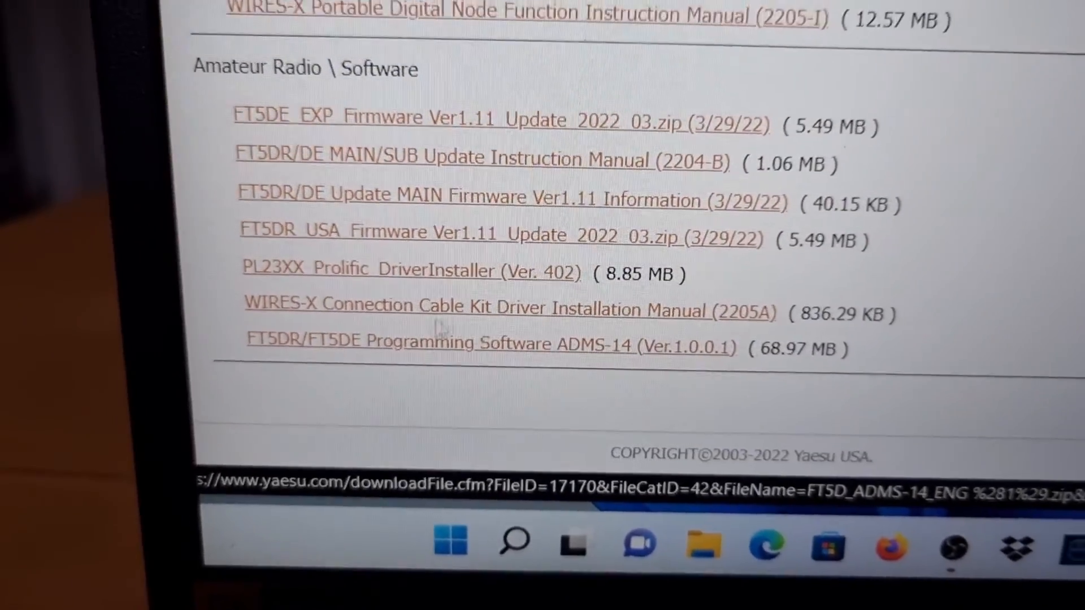
scroll(up, 3)
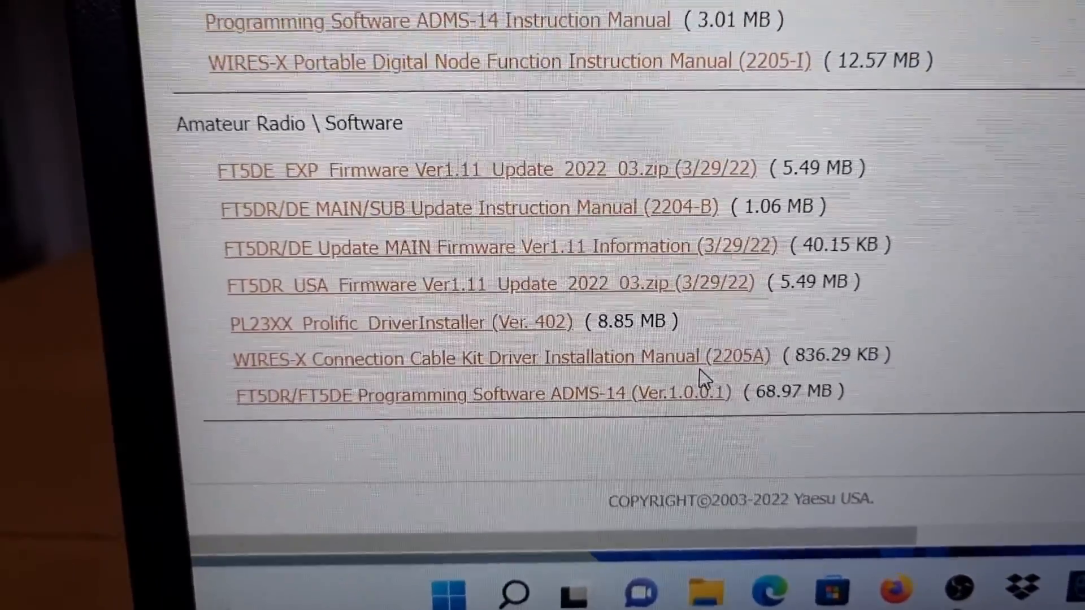
mouse_move(471, 339)
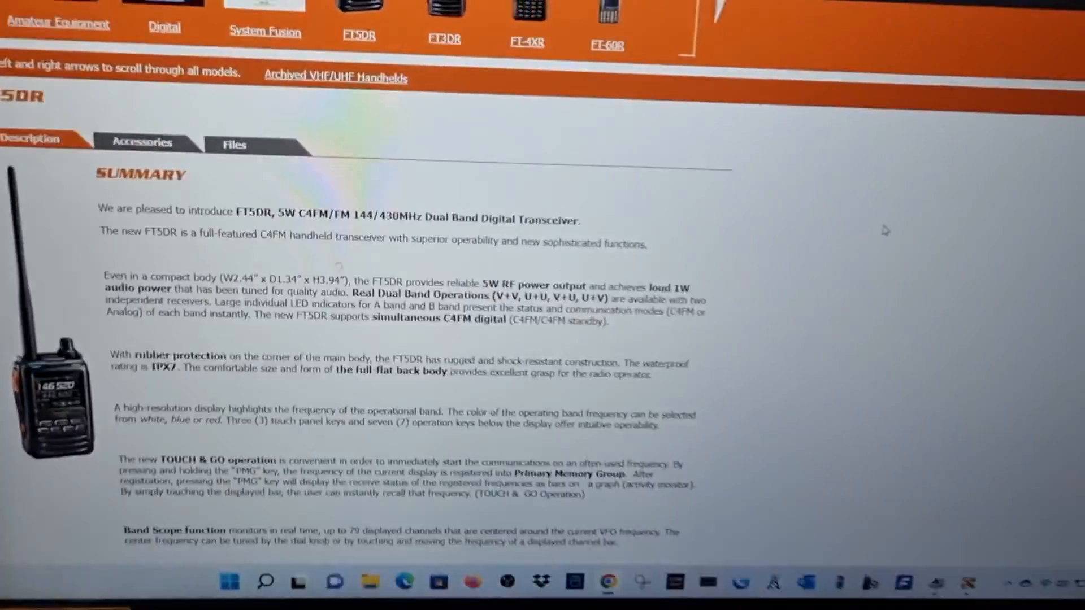
scroll(down, 3)
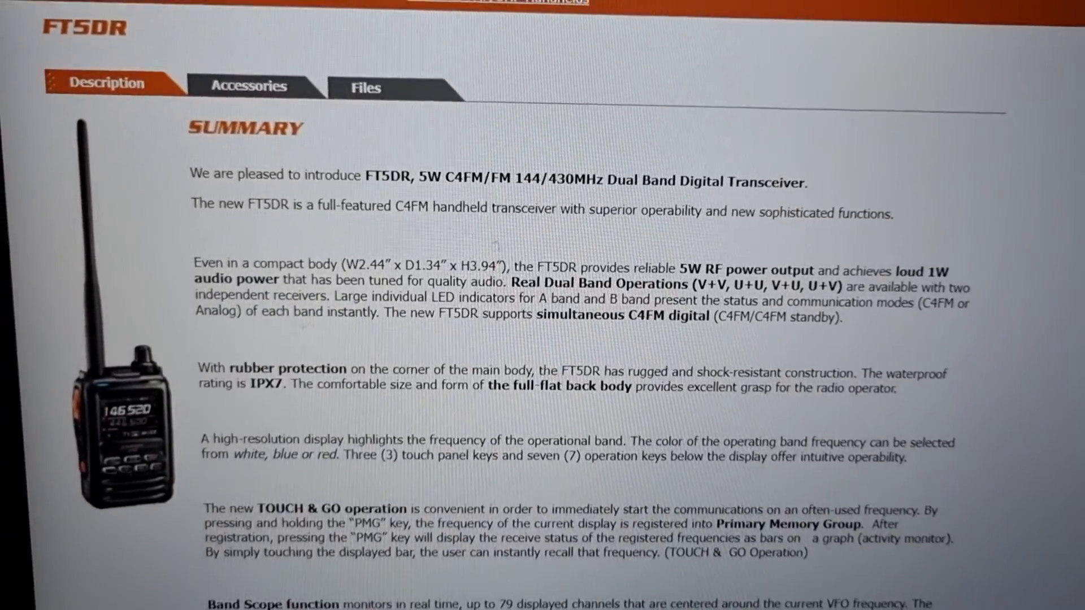